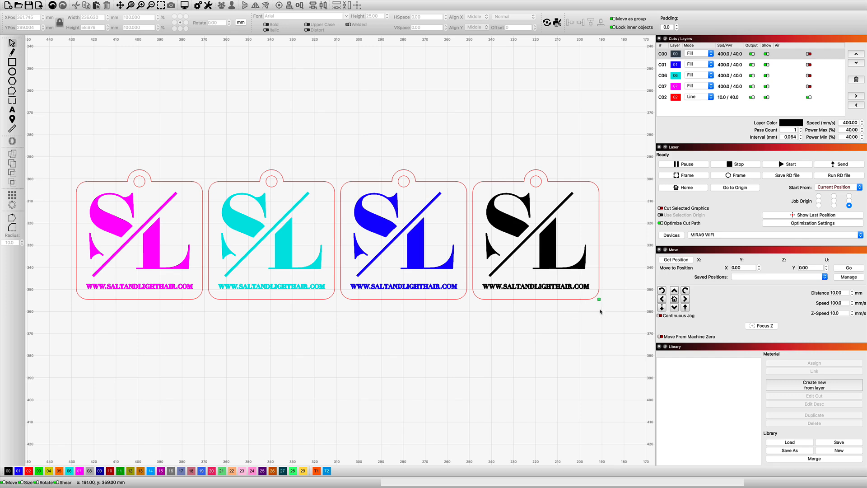
mouse_move(505, 242)
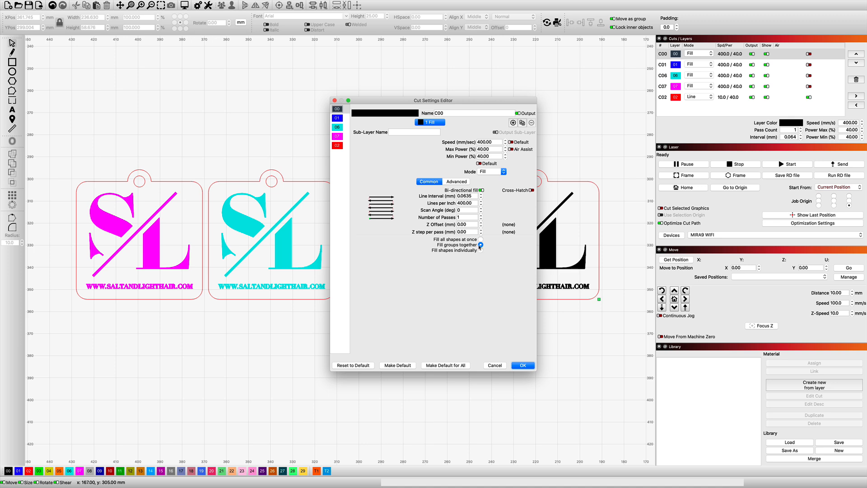
Close the Cut Settings Editor, keeping the black fill layer at 400 speed and 40% power.
click(522, 365)
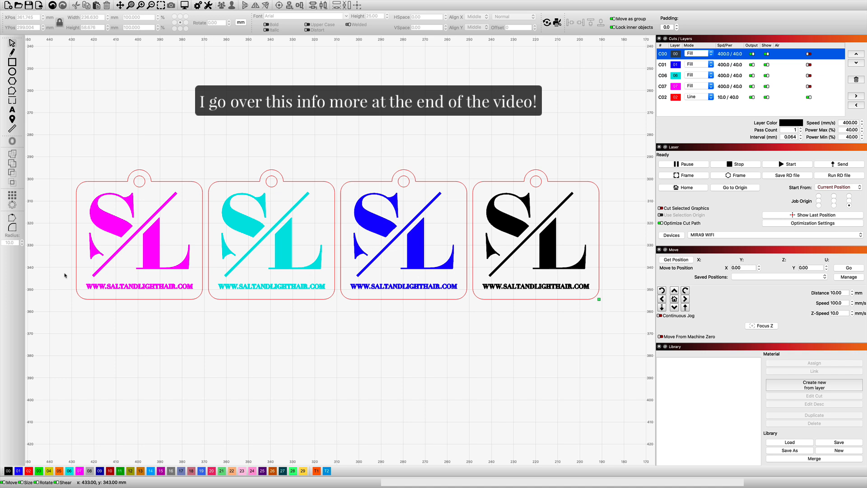
mouse_move(514, 284)
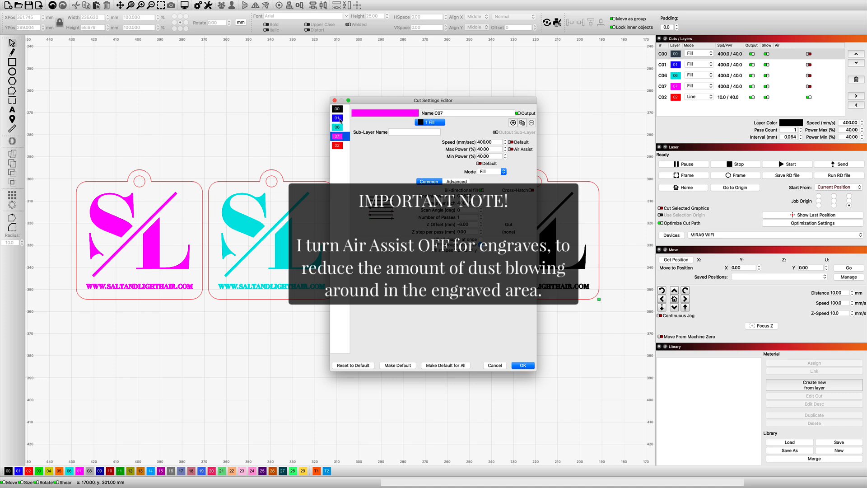
Check the blue layer C01 shows a -2 mm Z offset, then cancel out of the editor.
click(337, 118)
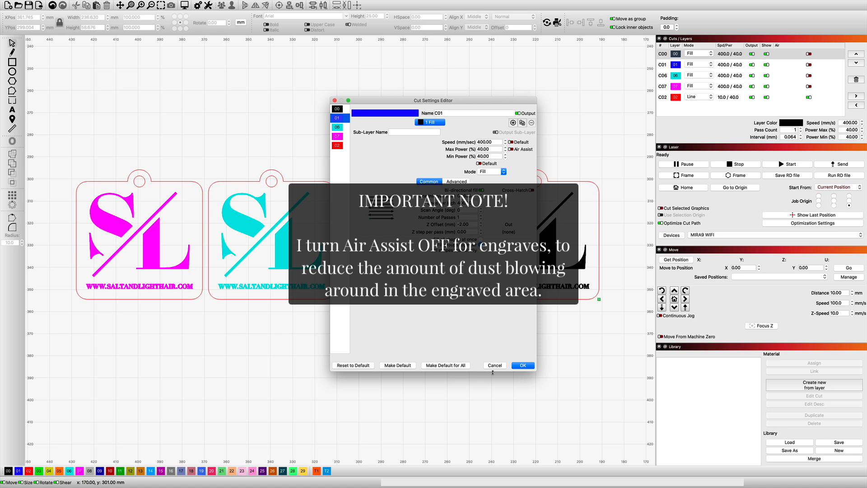
click(522, 365)
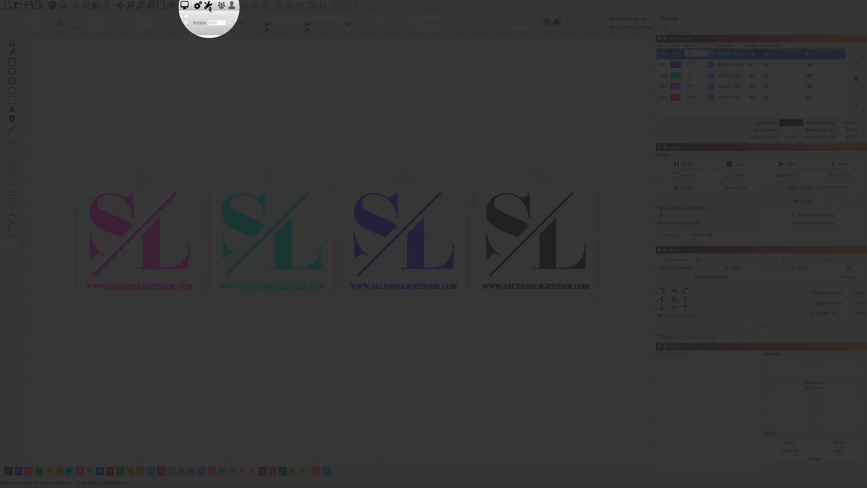
Enable the Z axis and relative Z moves only in Device Settings and confirm.
click(208, 5)
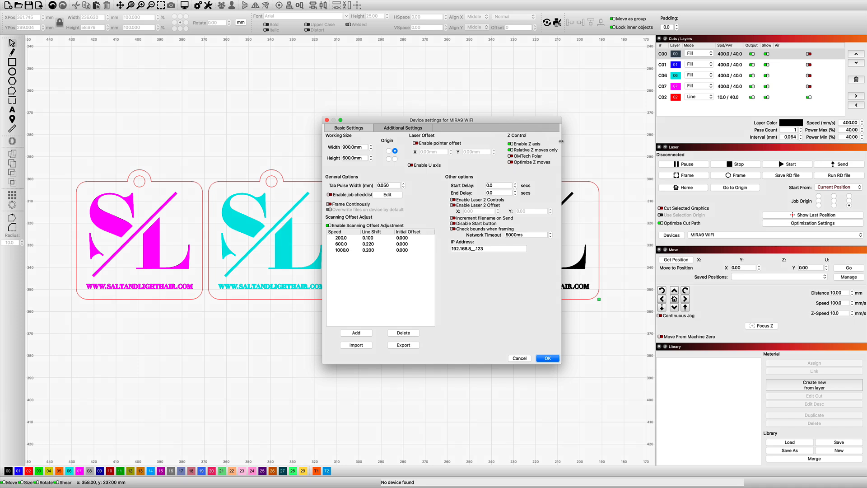
click(546, 358)
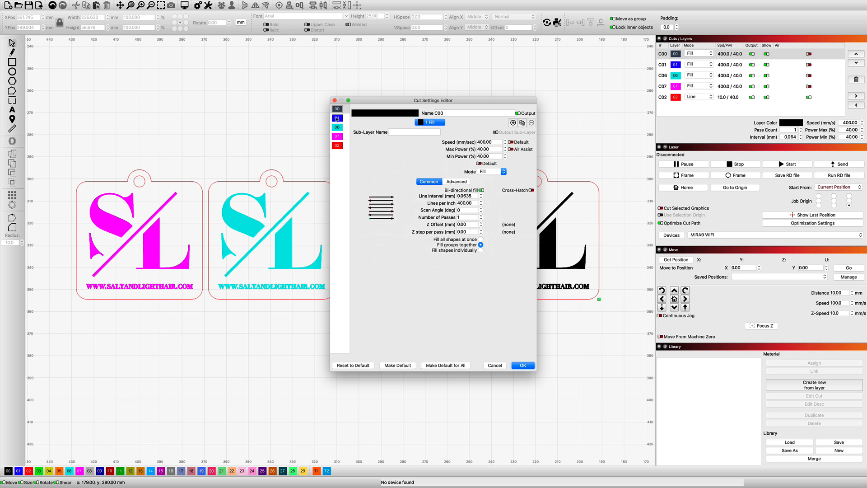
Set Z offsets of -2, -4 and -6 mm on layers C01, C06 and C07, then move to red C02.
click(337, 118)
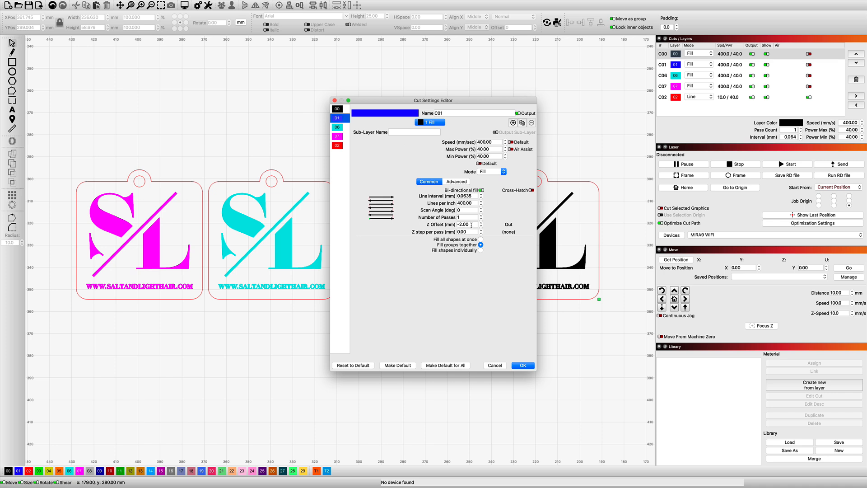
click(337, 127)
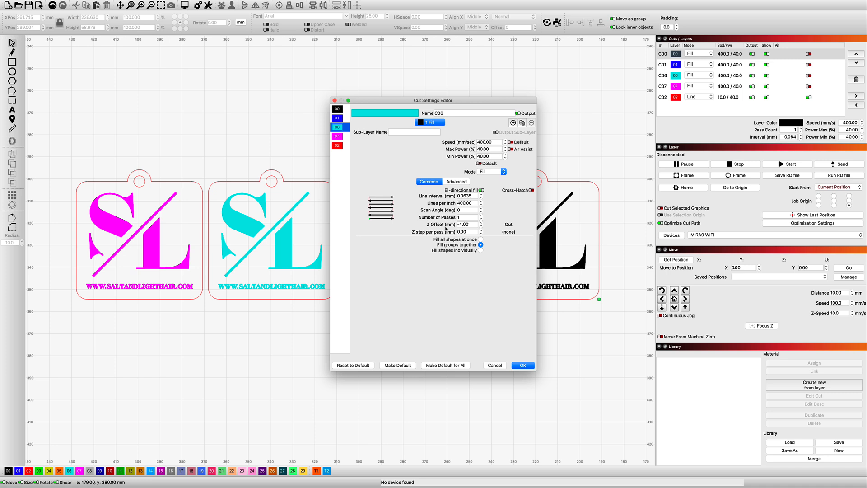
click(337, 137)
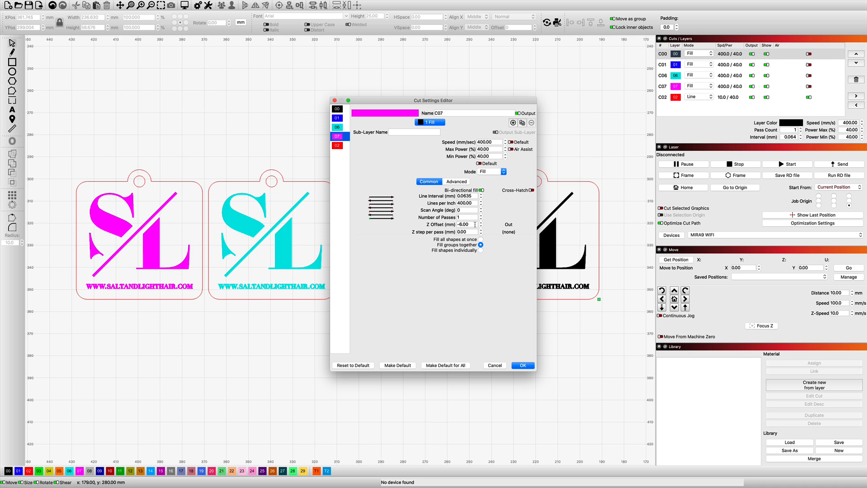
click(337, 146)
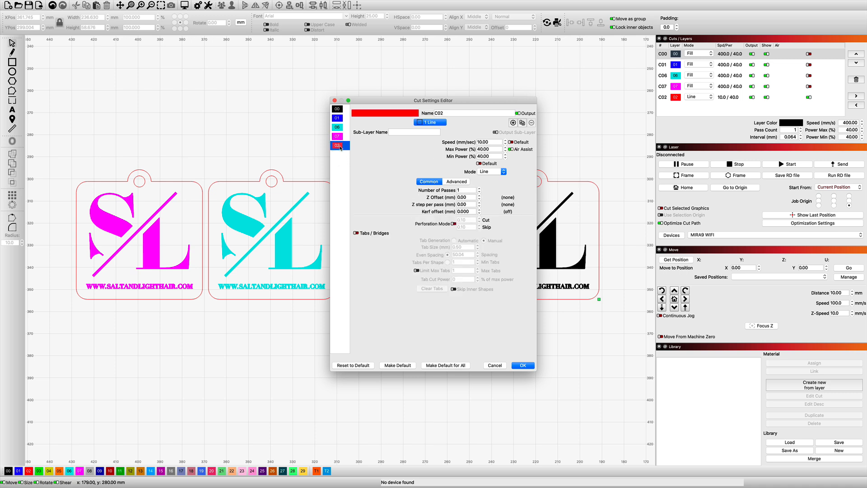
mouse_move(392, 178)
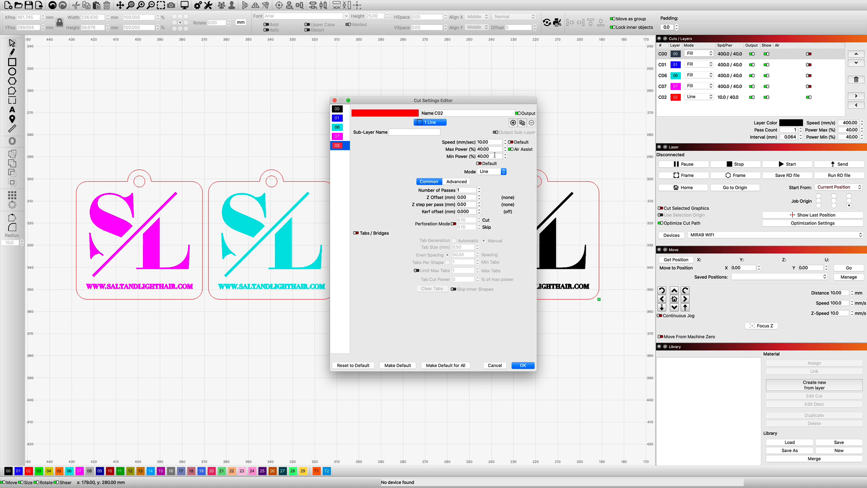
mouse_move(467, 157)
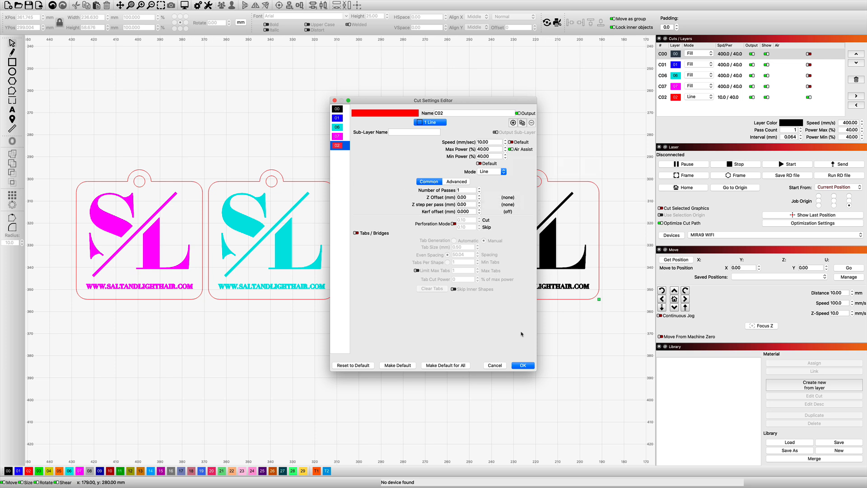
Leave red line layer C02 at 10 mm/s, 40% power and zero Z offset, and apply all layer settings.
click(522, 365)
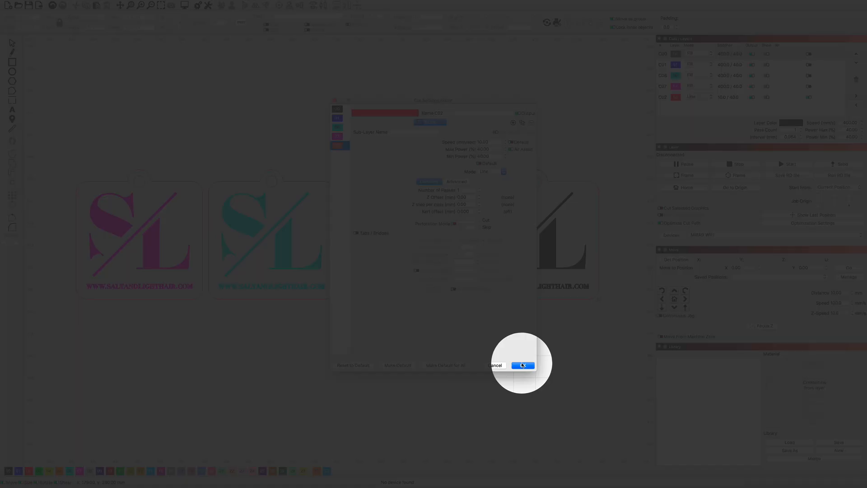
click(521, 366)
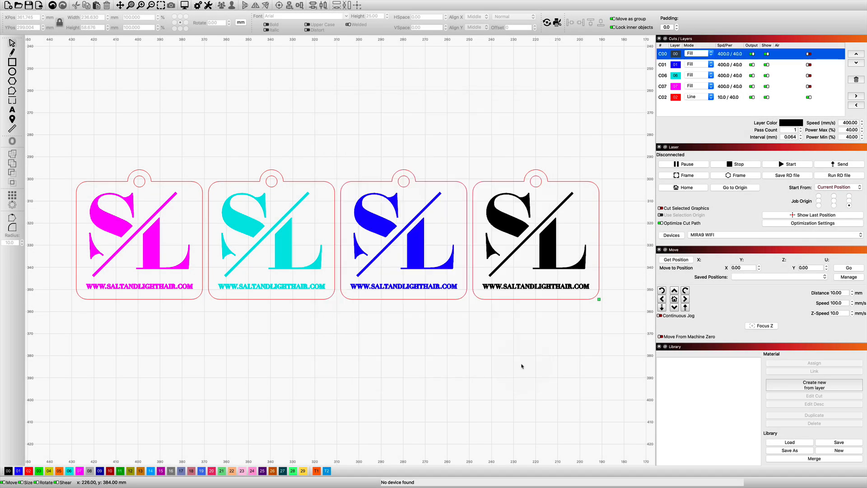
mouse_move(550, 353)
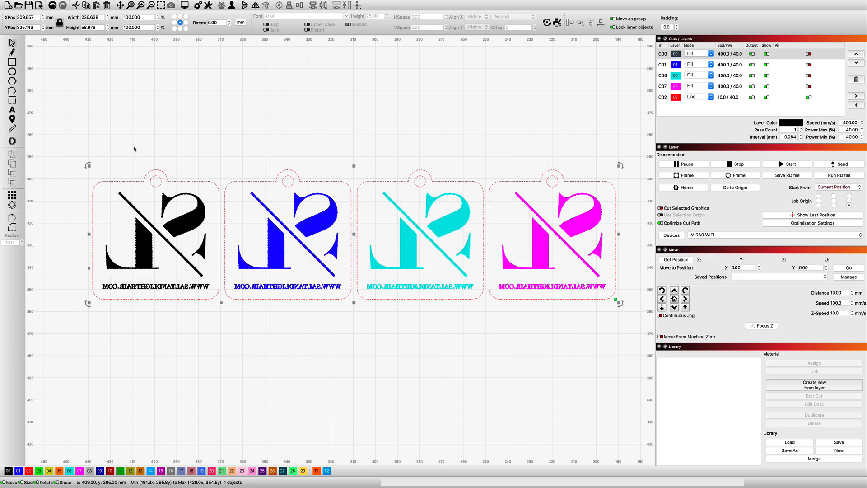
Mirror all four selected keychains horizontally and clear the selection.
click(132, 5)
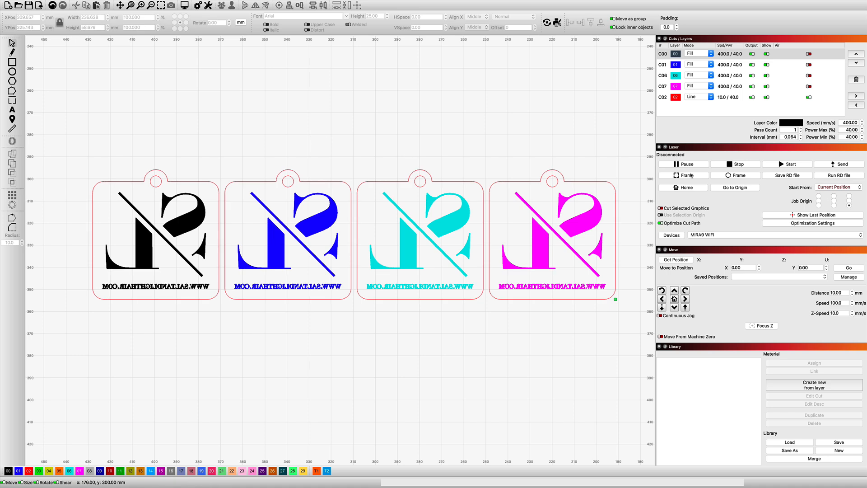
mouse_move(672, 157)
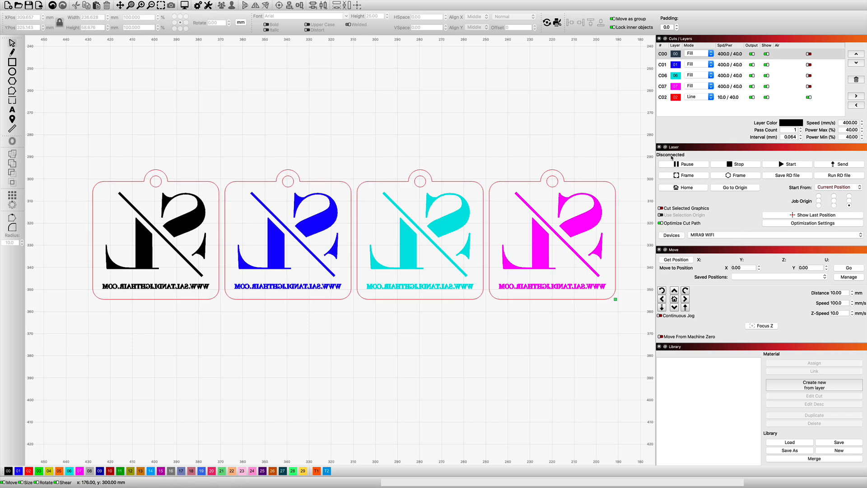